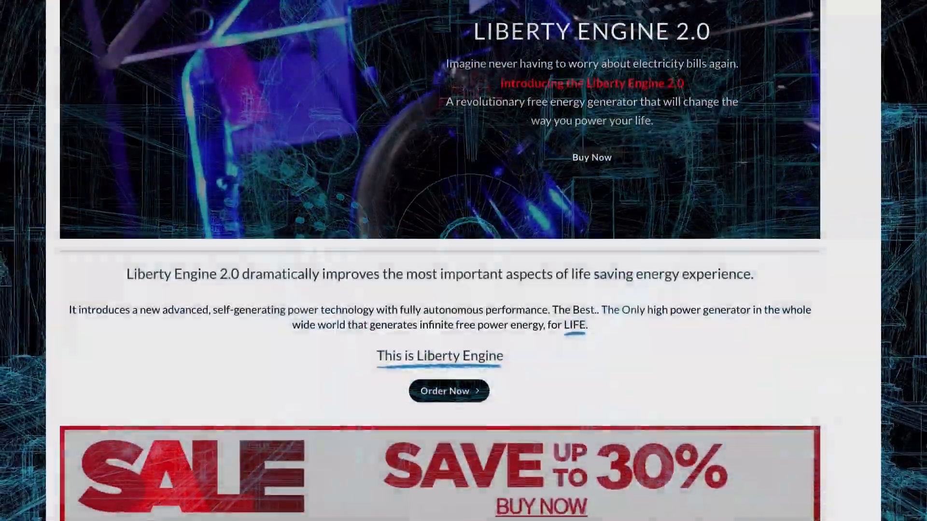
# Step: Browse down the LibertyEngineShop.com home page and open the Liberty Engine 2.0 product
pyautogui.scroll(-3)
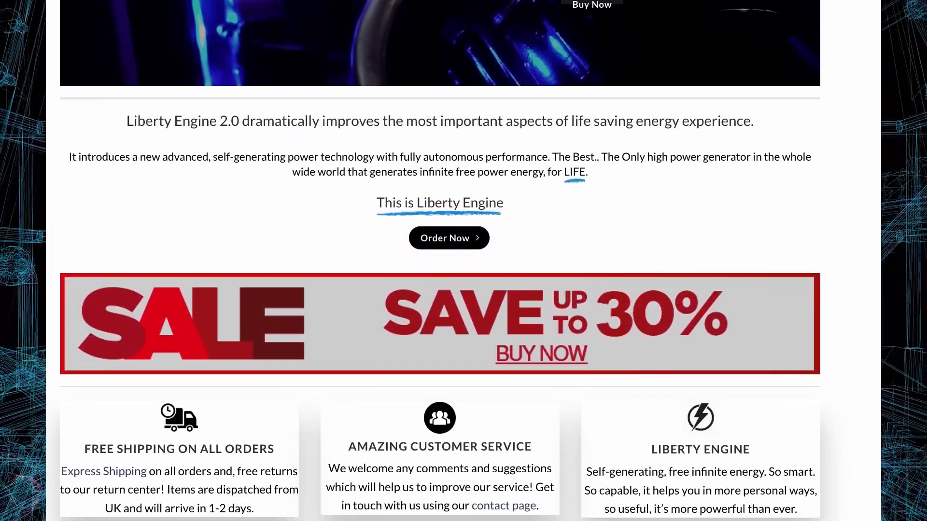
pyautogui.scroll(-3)
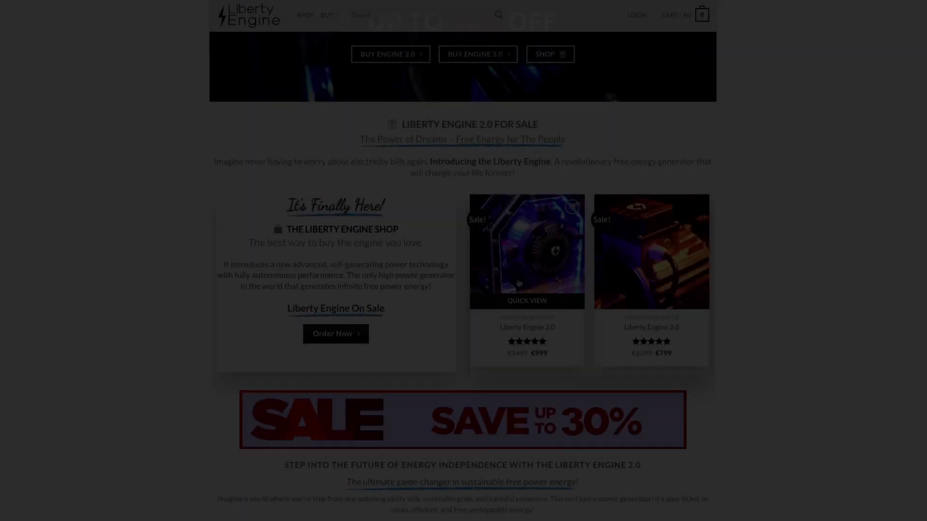
pyautogui.scroll(-3)
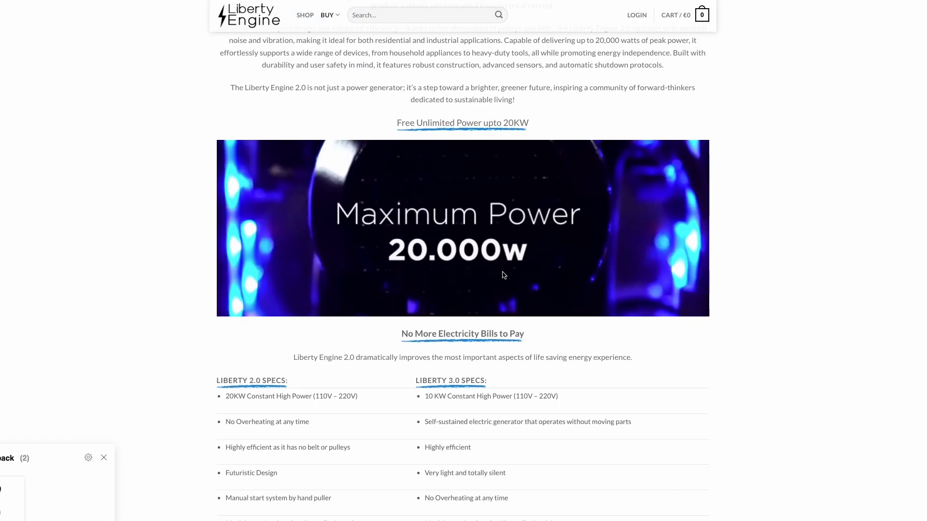
pyautogui.scroll(-3)
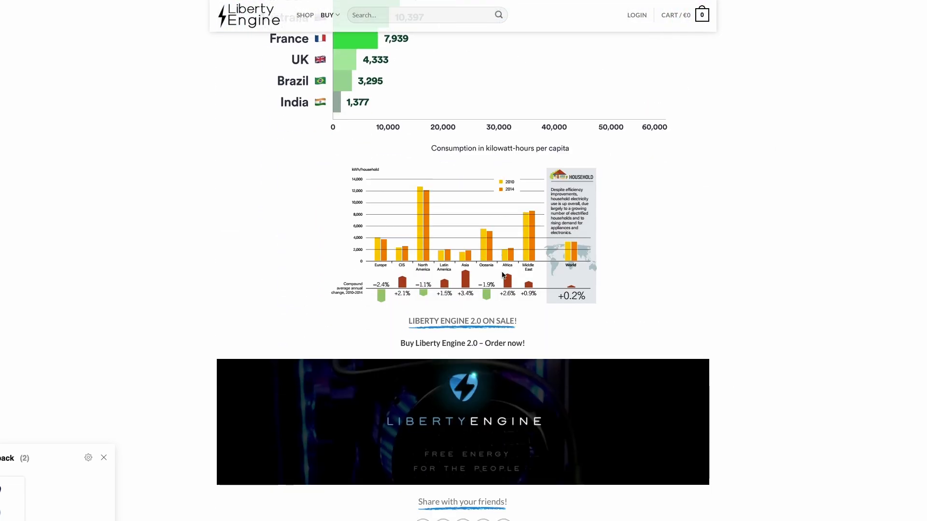
pyautogui.scroll(-3)
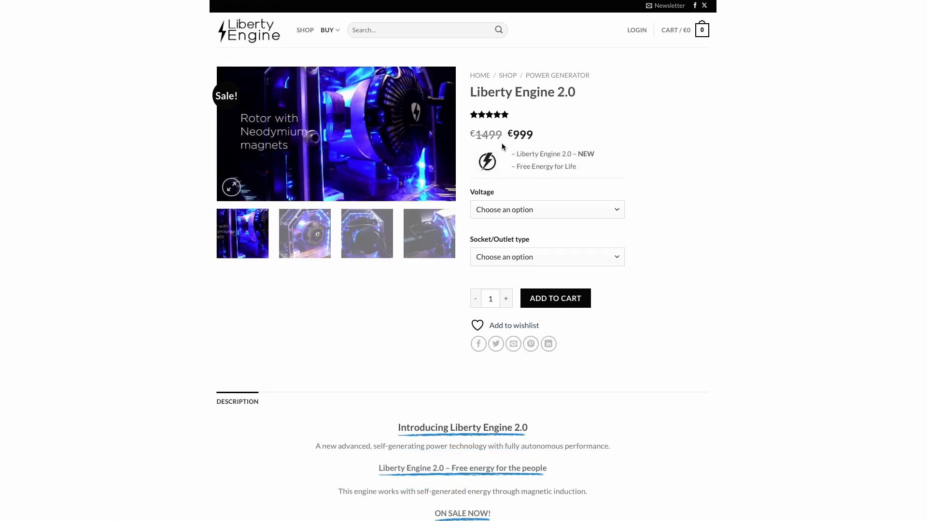
pyautogui.click(545, 209)
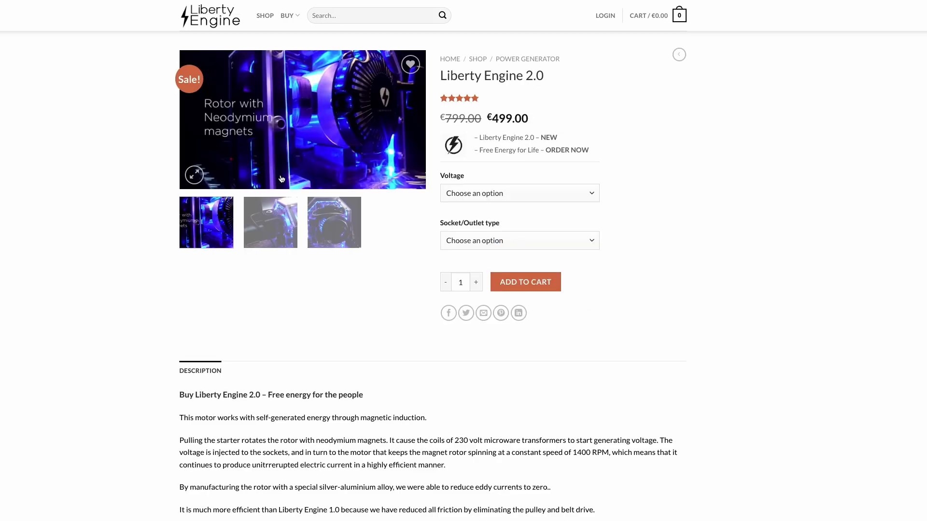
# Step: Switch to the LibertyEngineSale.com tab and open its Liberty Engine 2.0 listing at €499.00
pyautogui.click(410, 65)
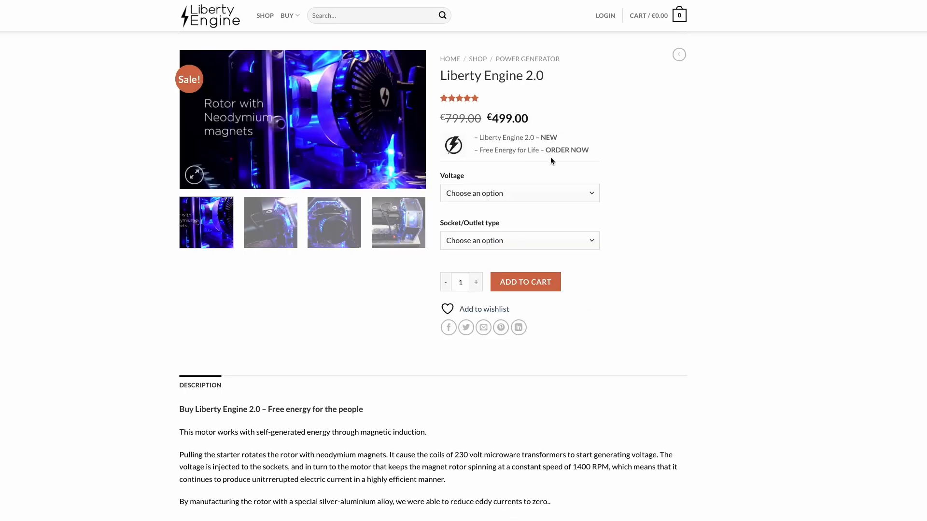
pyautogui.click(518, 194)
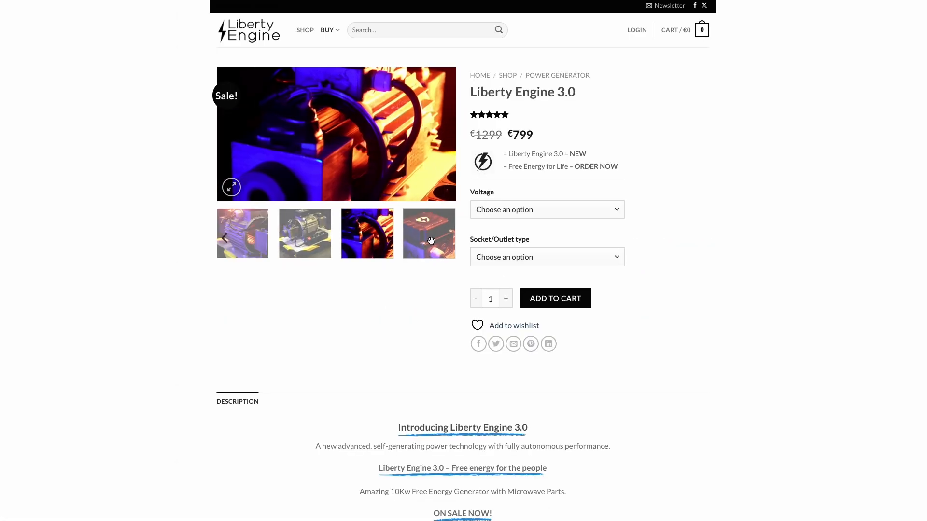
# Step: Add Liberty Engine 3.0 to the cart and view the cart holding one unit at €799
pyautogui.scroll(-3)
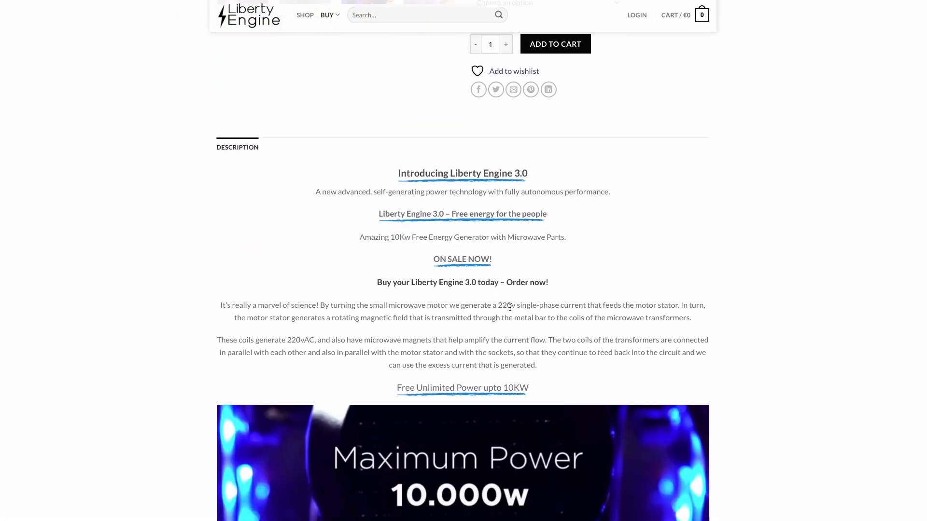
pyautogui.scroll(-3)
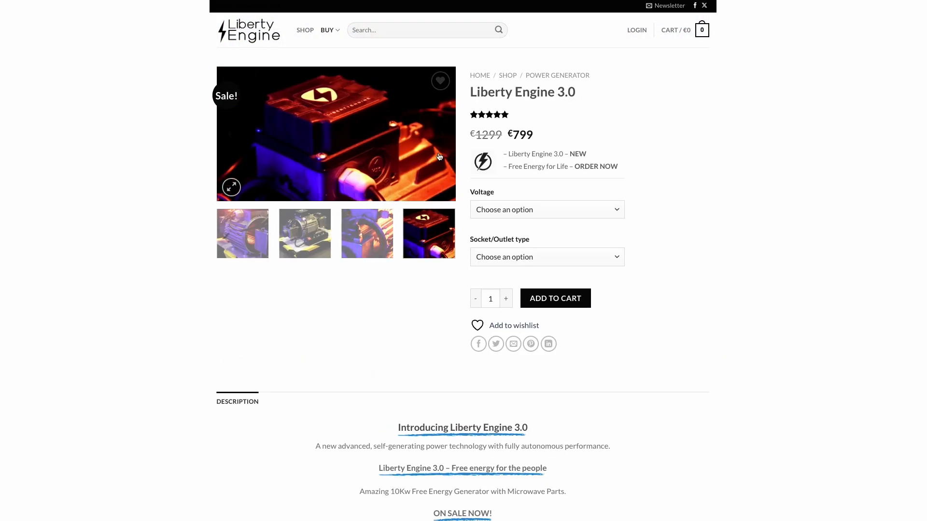
pyautogui.click(554, 298)
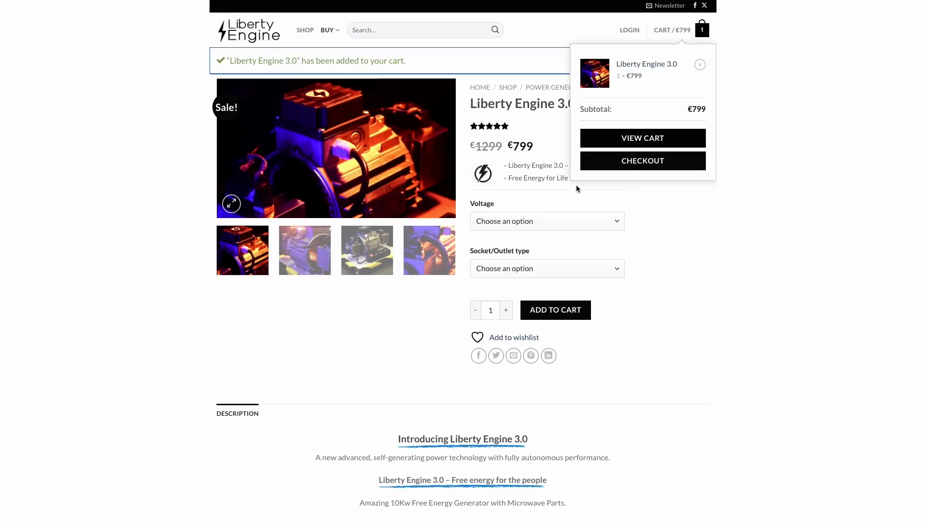
pyautogui.click(641, 138)
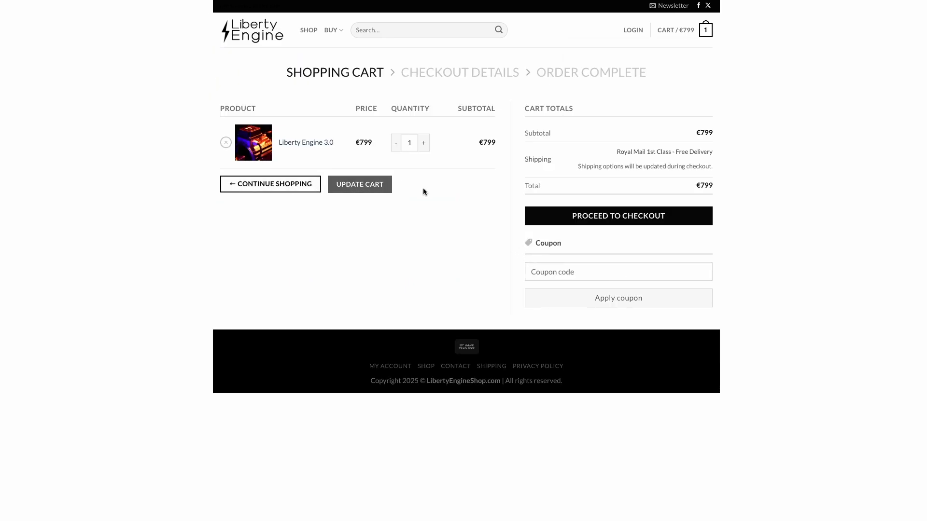
pyautogui.click(617, 215)
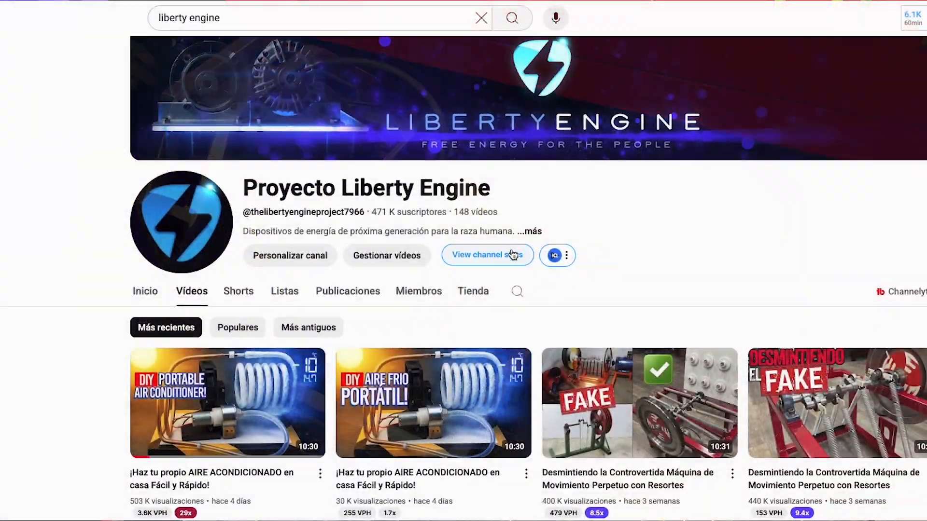
# Step: Scroll down the Proyecto Liberty Engine channel's recent videos list
pyautogui.scroll(-3)
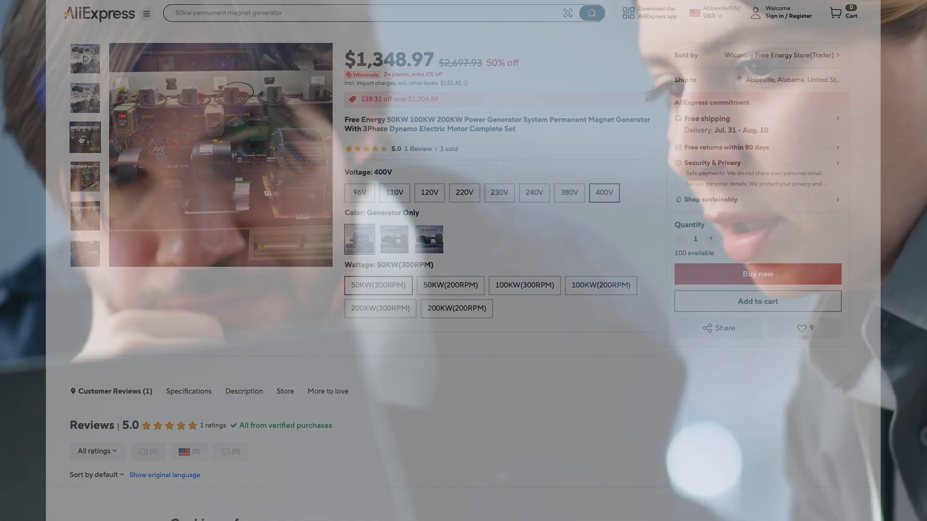
# Step: Scroll down the 20KW permanent magnet generator listing to its Customer Reviews section
pyautogui.scroll(-3)
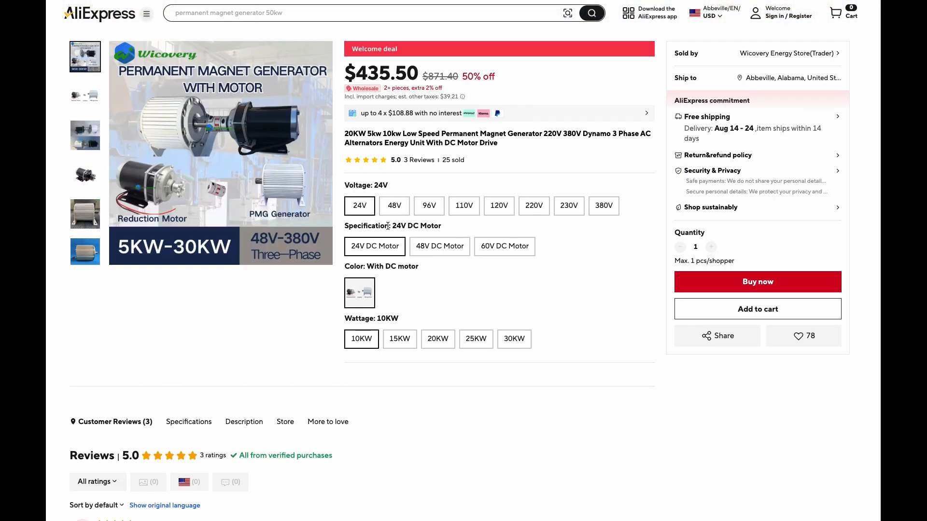
pyautogui.scroll(-3)
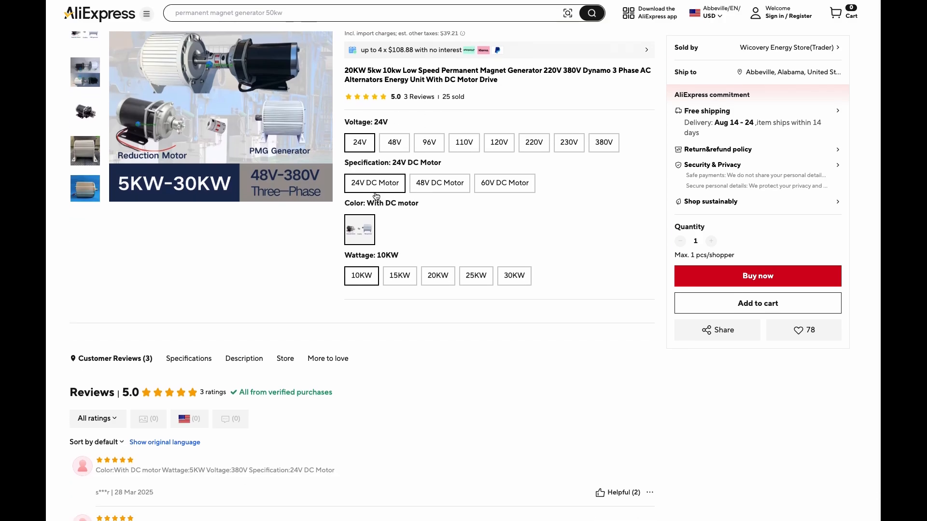
pyautogui.scroll(-3)
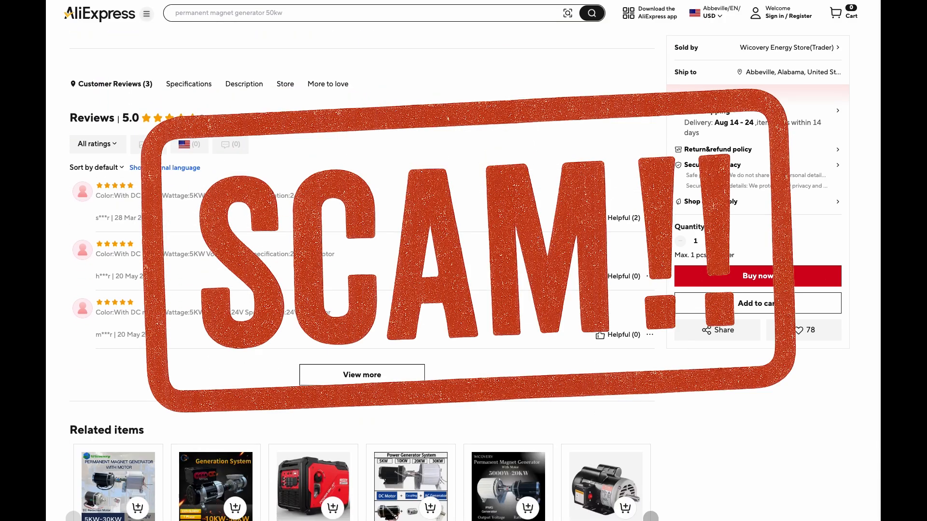